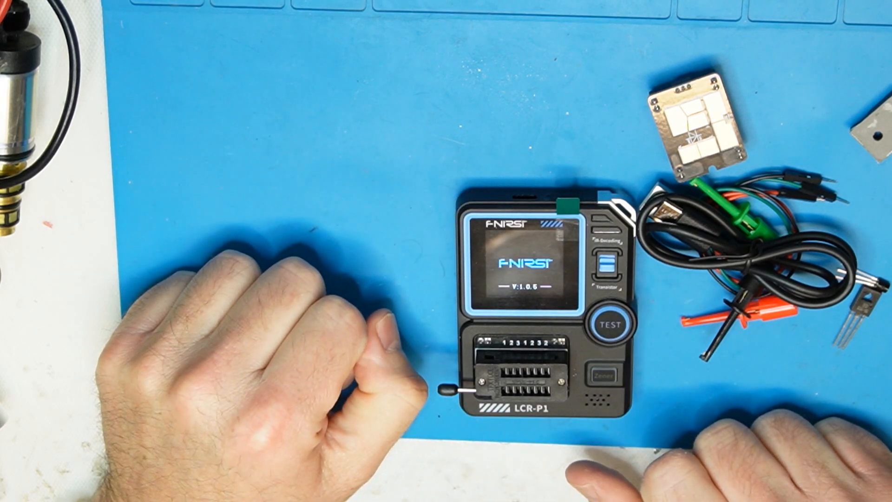
Run identification tests on the components placed in the ZIF socket: a capacitor and a transistor.
click(609, 325)
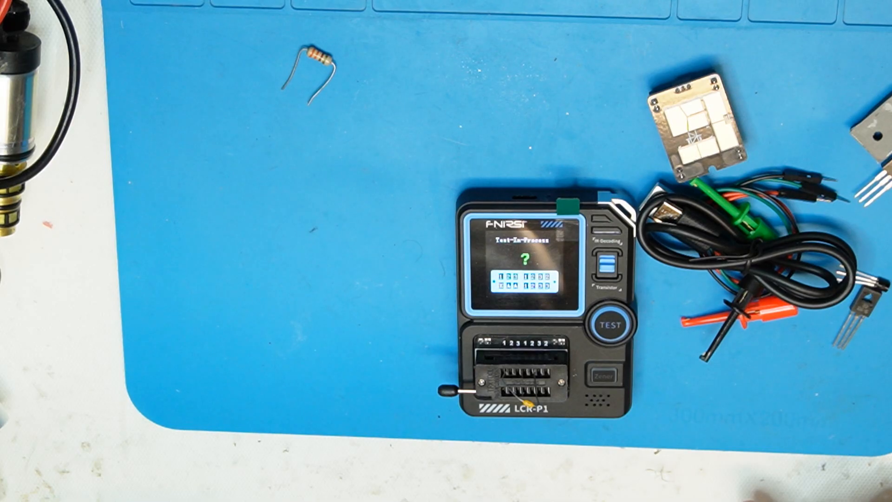
click(609, 326)
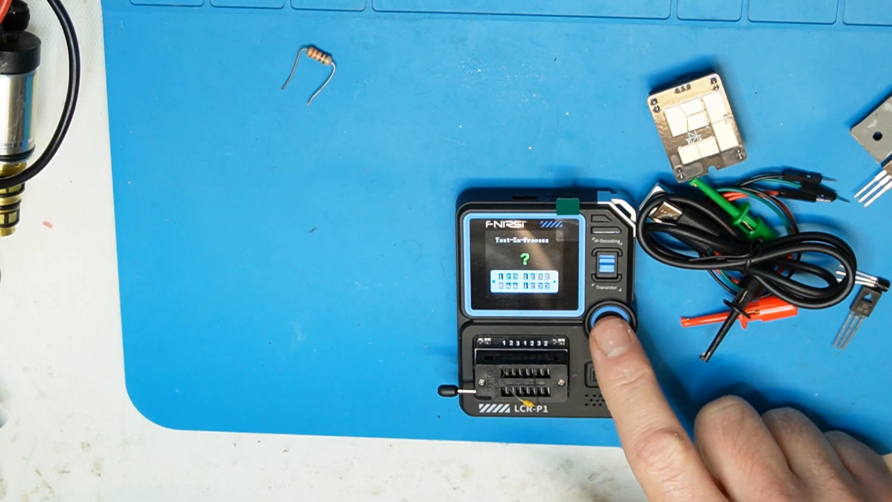
click(610, 326)
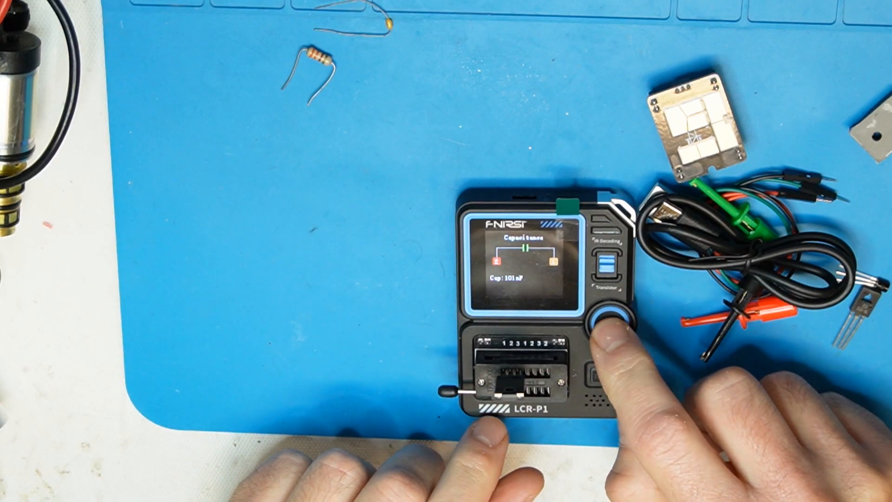
click(608, 324)
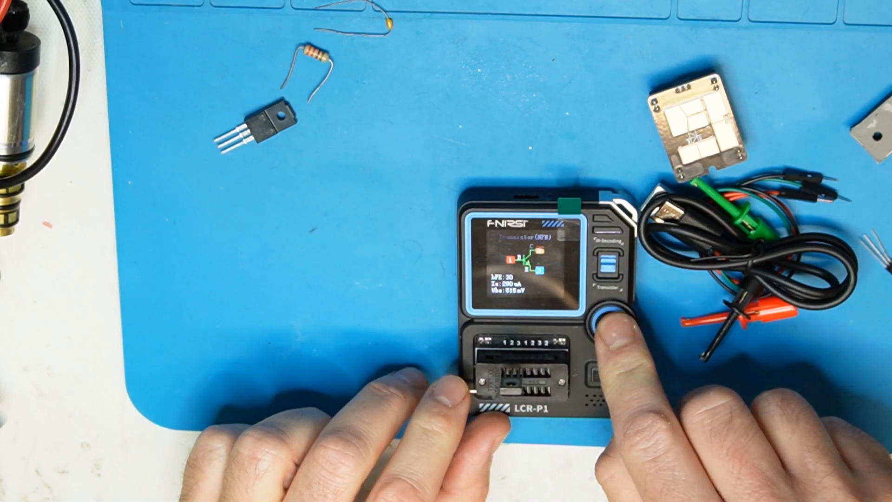
click(609, 325)
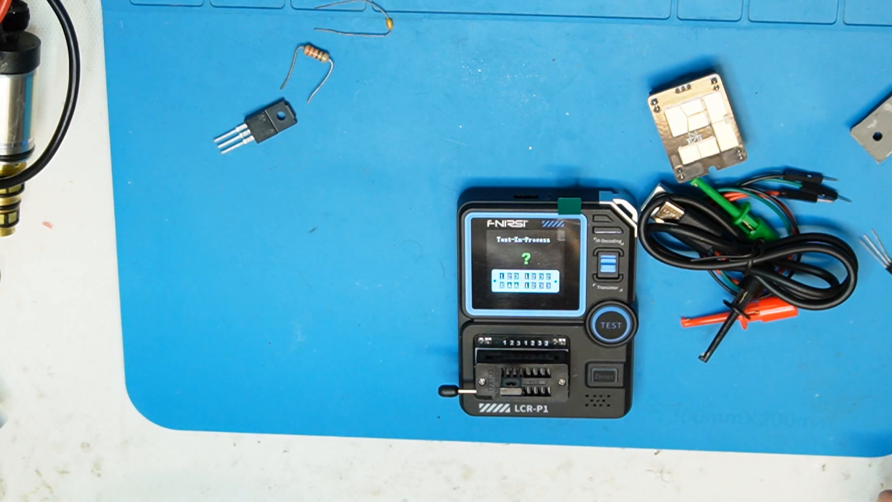
click(609, 324)
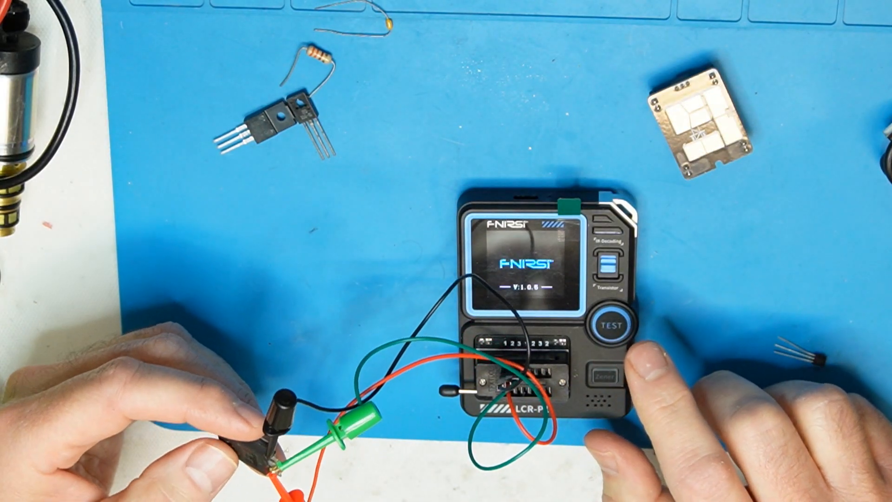
Test the transistor attached to the clip leads, rerunning after unknown-component results.
click(608, 325)
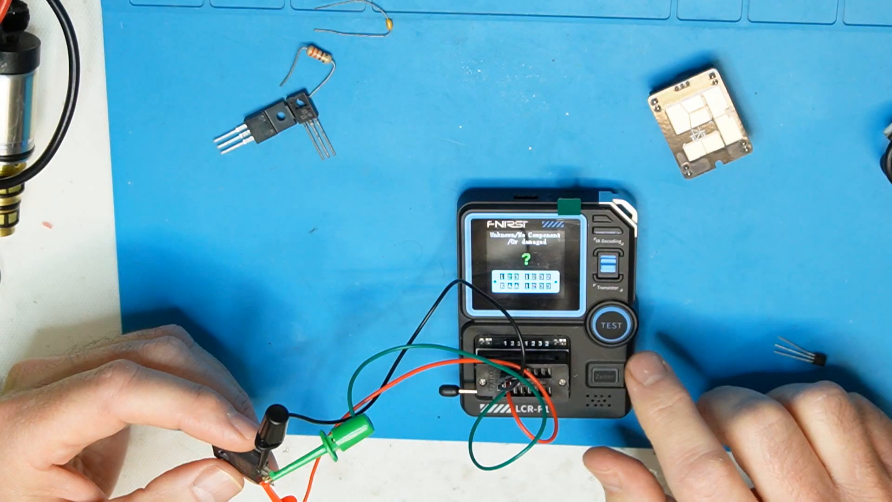
click(610, 326)
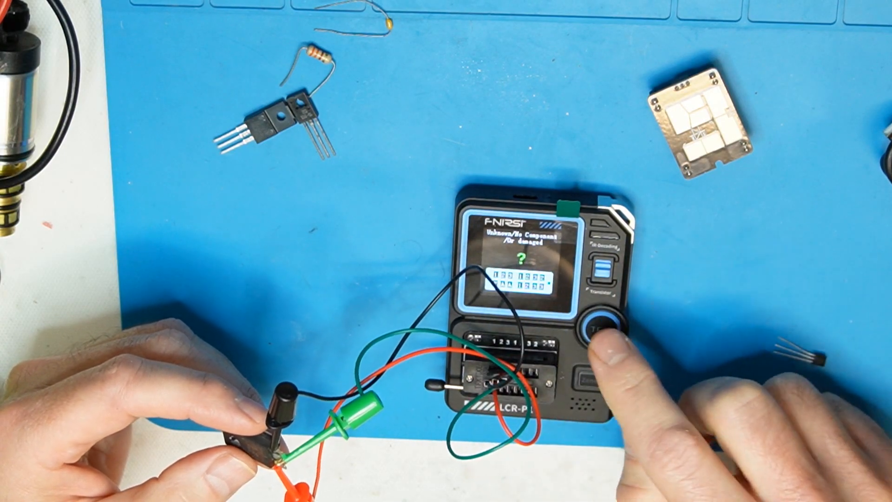
click(600, 329)
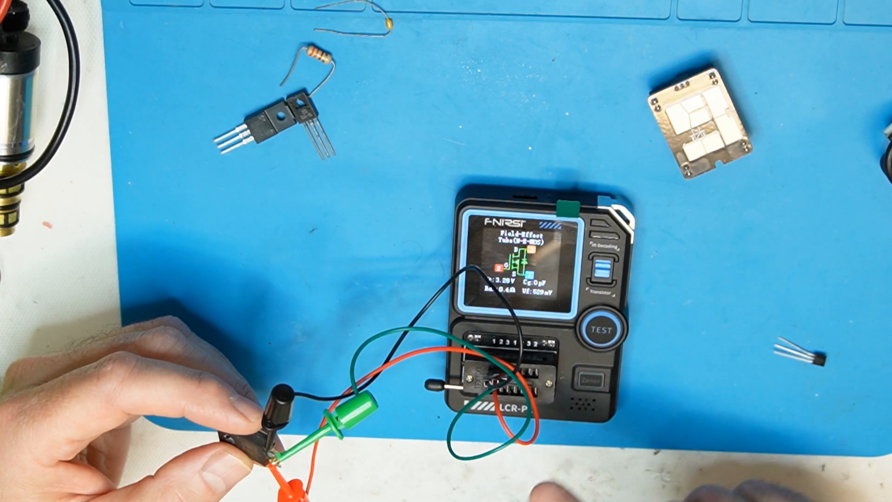
click(605, 329)
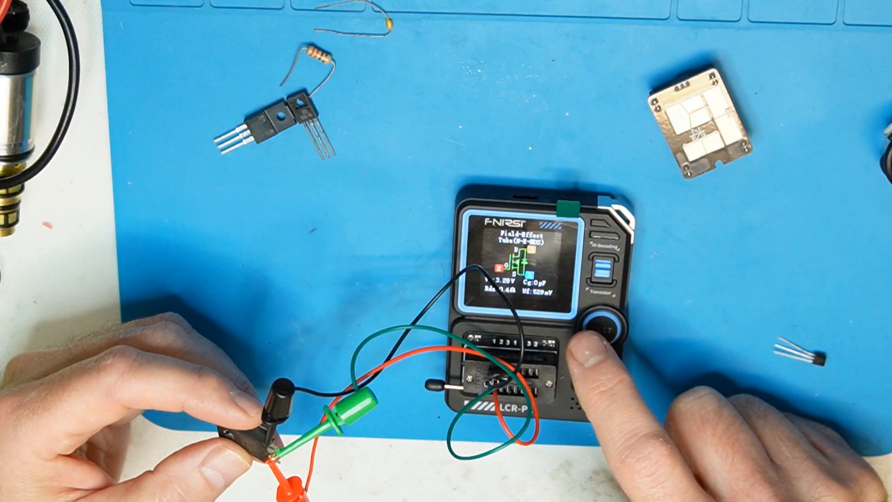
click(600, 328)
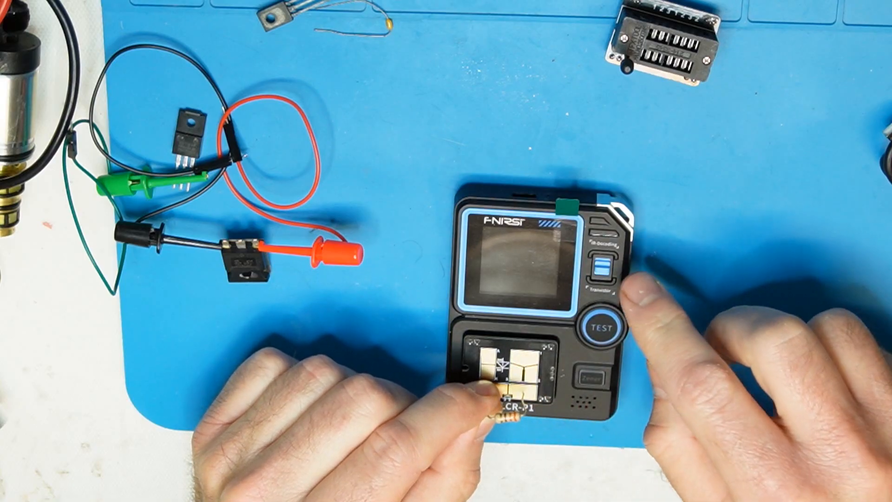
Test the resistor held on the SMT adapter pads until it reads about 338 Ω.
click(600, 326)
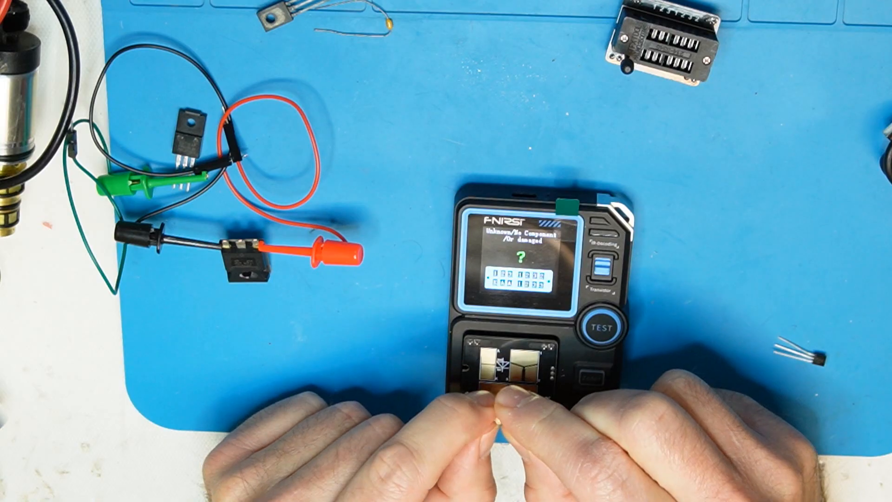
click(600, 326)
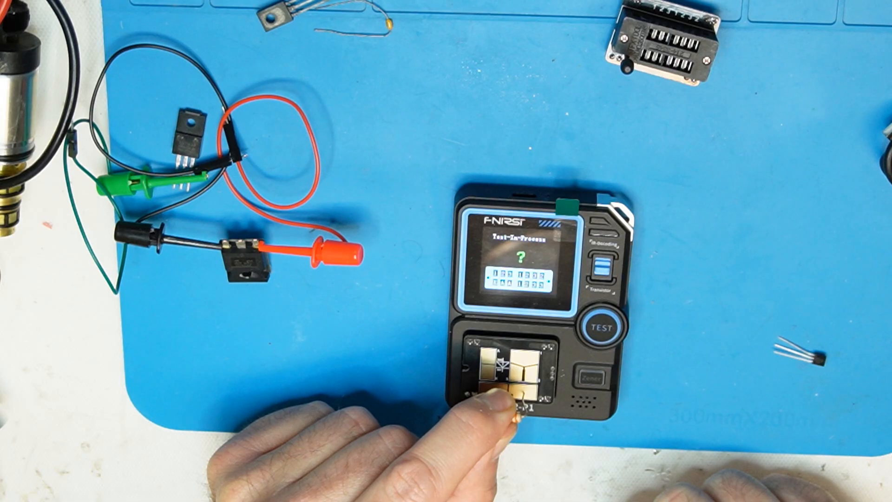
click(606, 326)
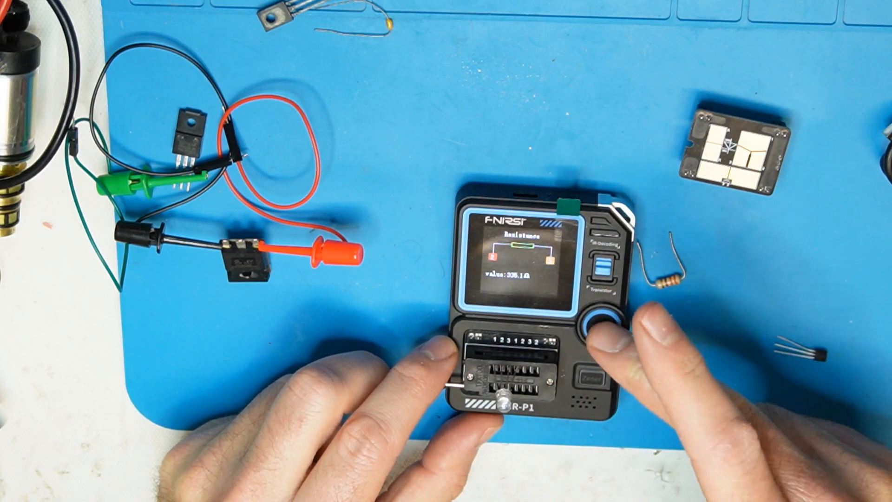
Test the socketed resistor, then identify the RGB LED as two diodes at 1.79 V and 2.71 V.
click(600, 322)
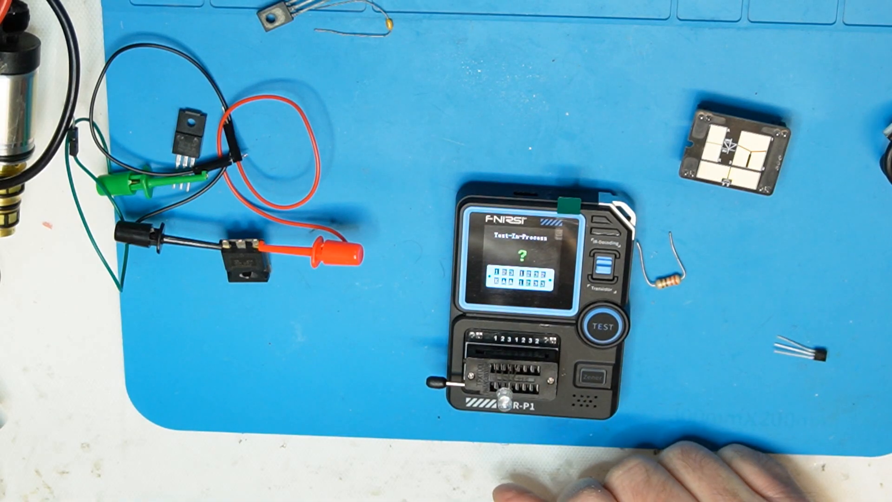
click(601, 326)
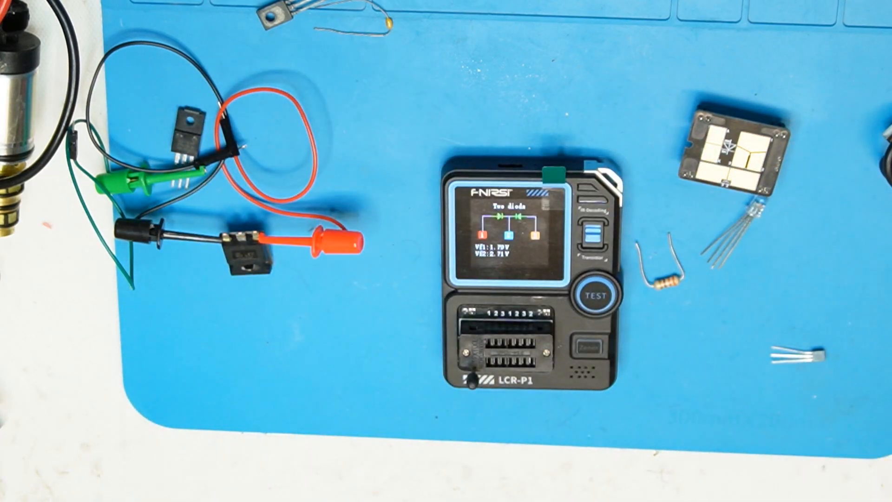
Restart the tester with the power button and run a test on the empty socket.
click(589, 347)
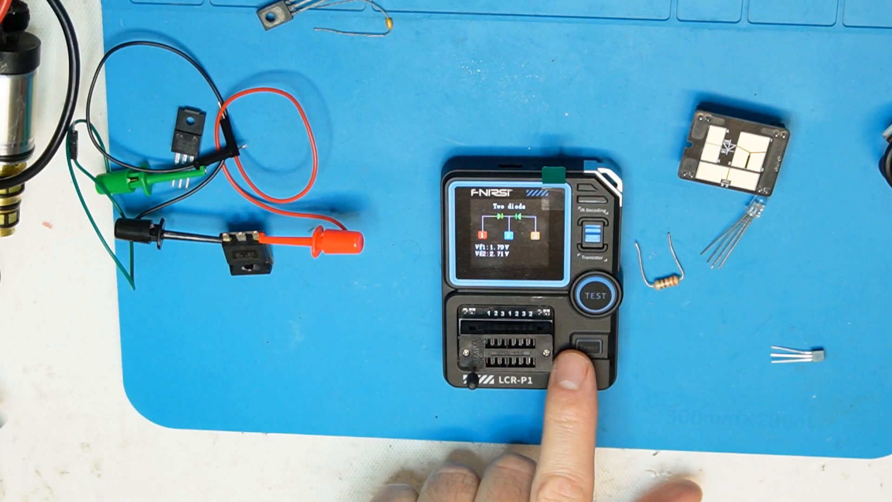
click(591, 353)
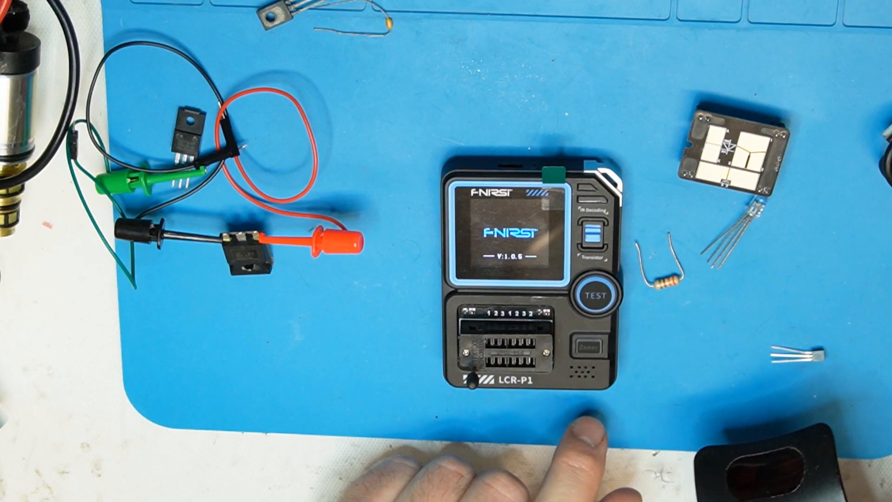
click(595, 294)
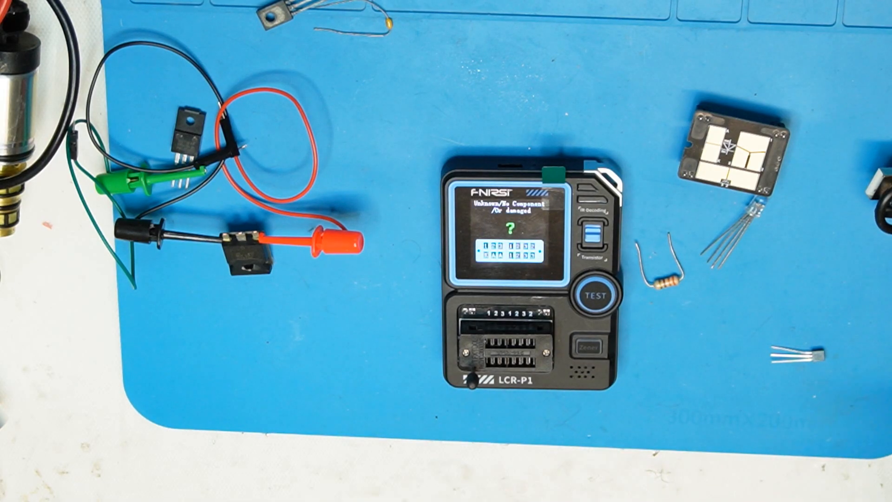